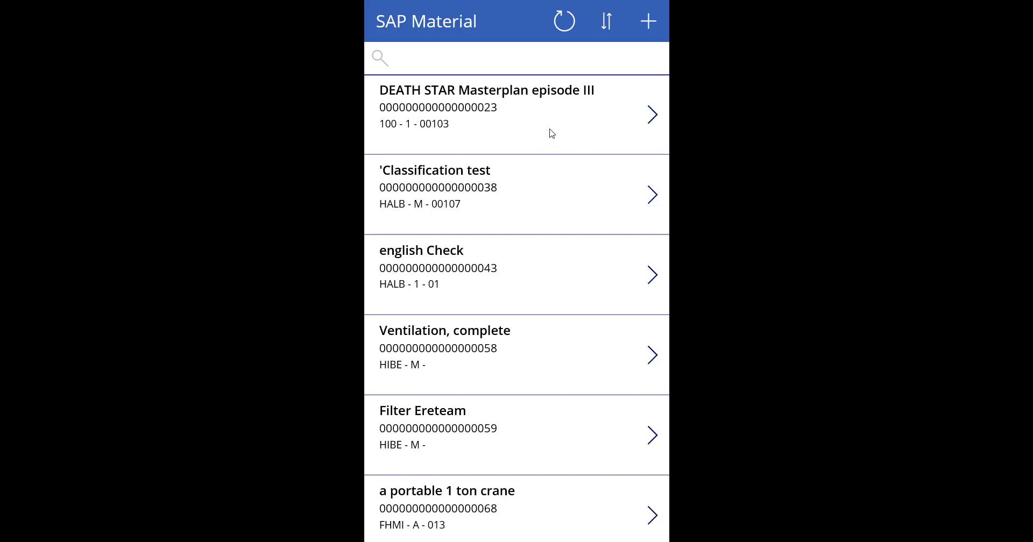
Step: Change the DEATH STAR Masterplan material title from episode III to episode IV and save it
scroll(down, 3)
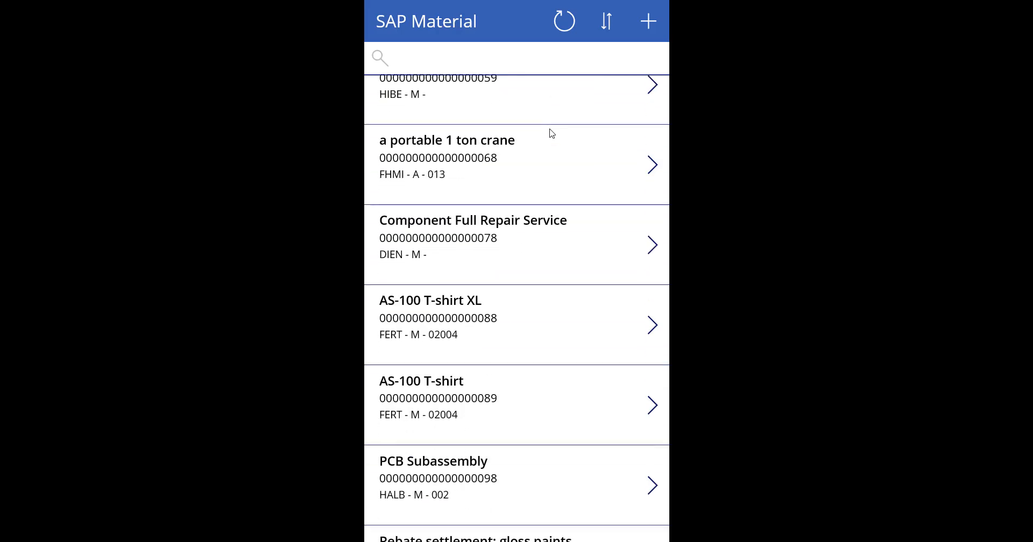
scroll(down, 3)
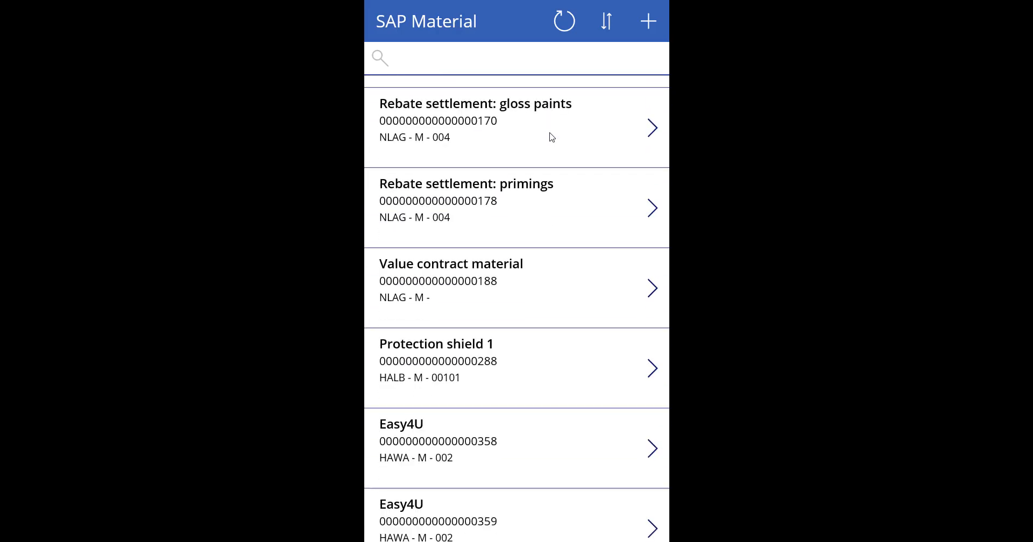
scroll(down, 3)
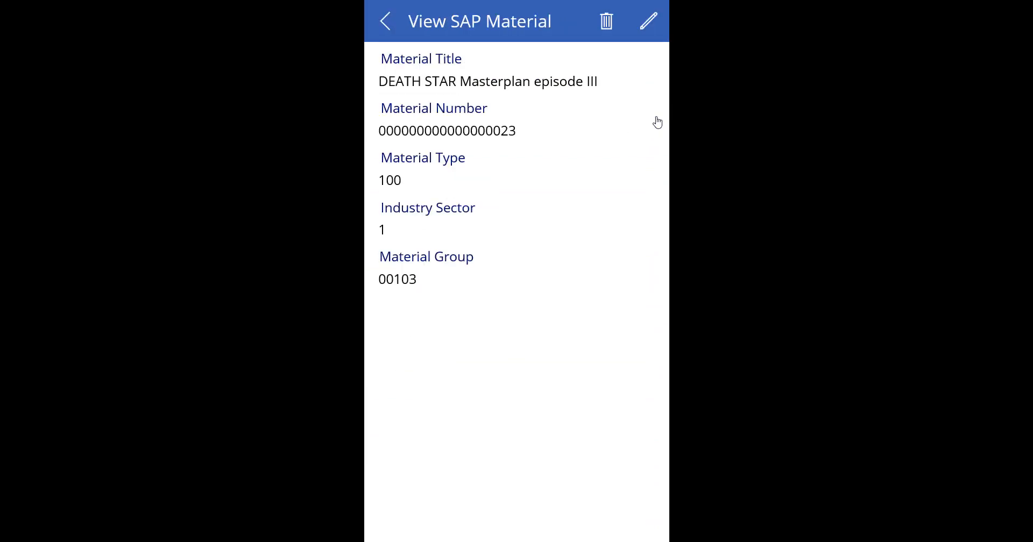
mouse_move(657, 79)
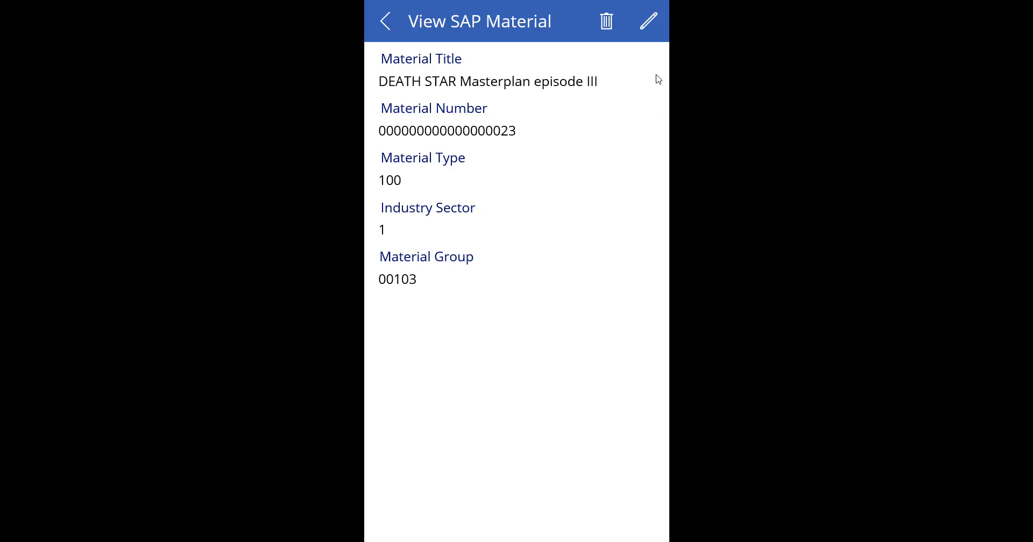
click(648, 21)
text(V)
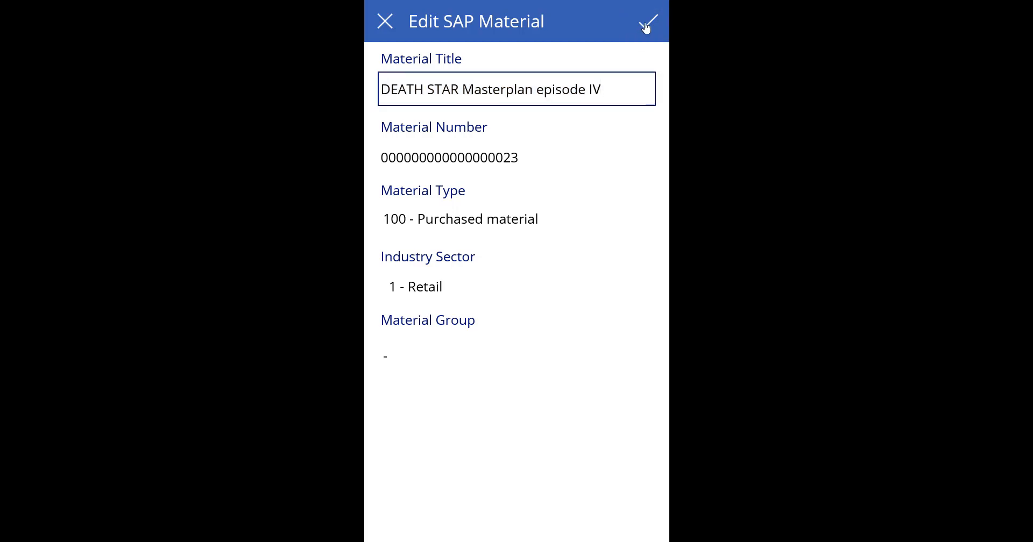
click(648, 21)
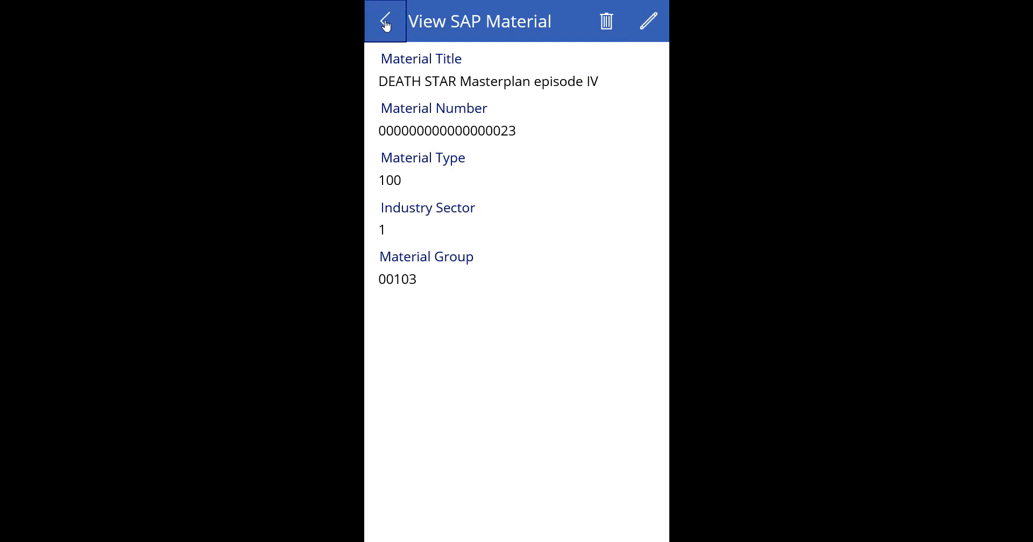
Step: Return to the SAP Material browse list showing DEATH STAR Masterplan episode IV on top
click(384, 21)
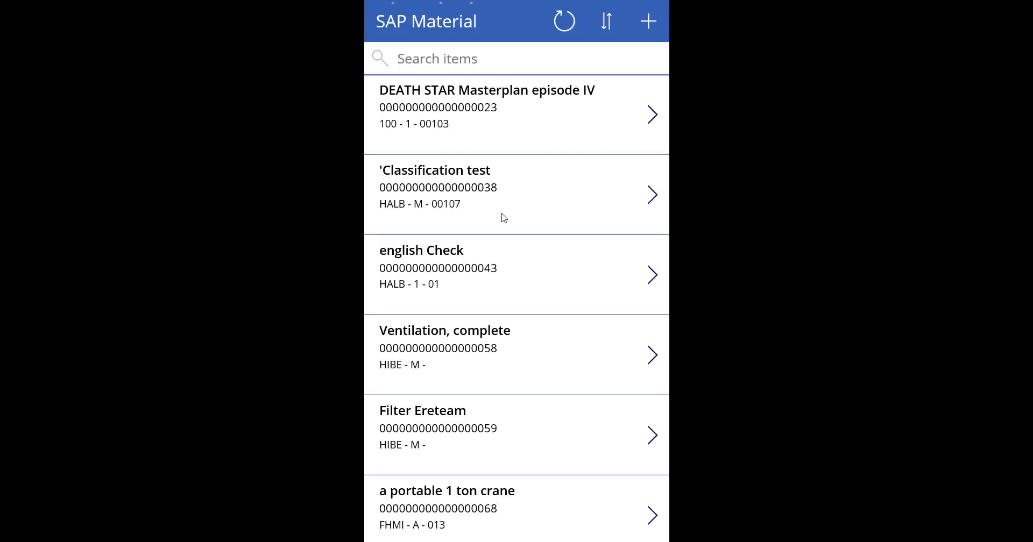
scroll(down, 3)
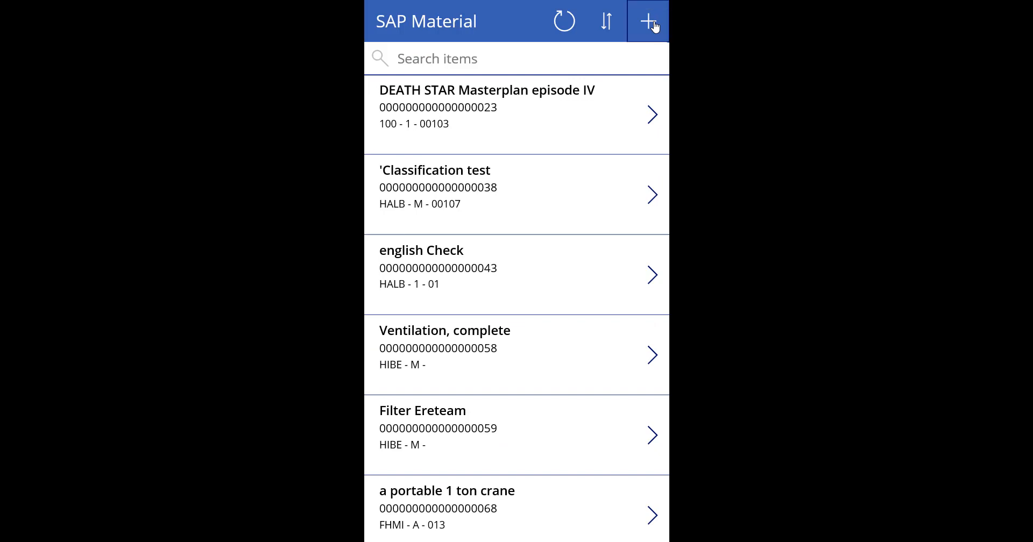
Step: Create a new material with title 'Metal Casing' and material number 'Casing2608'
click(647, 20)
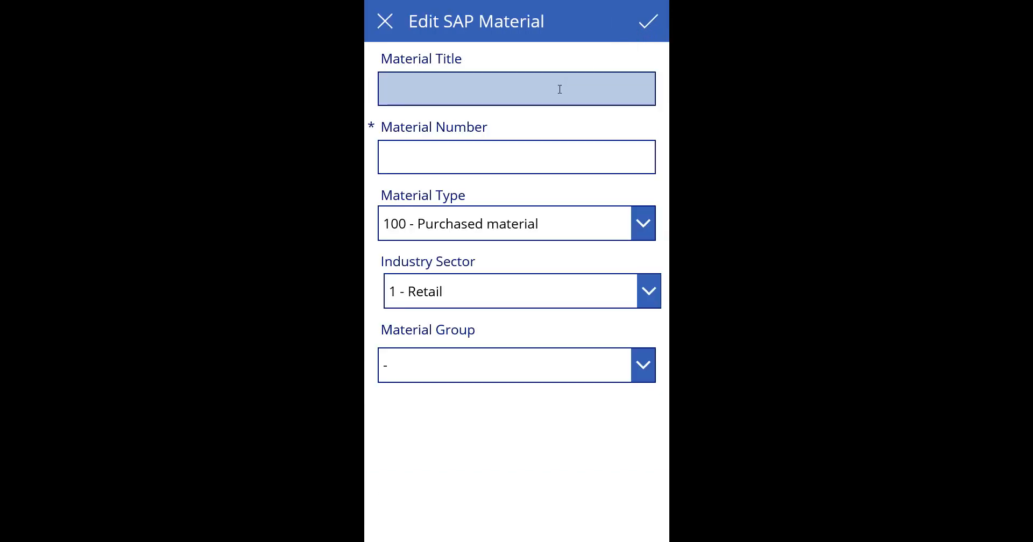
text(Metal Casi)
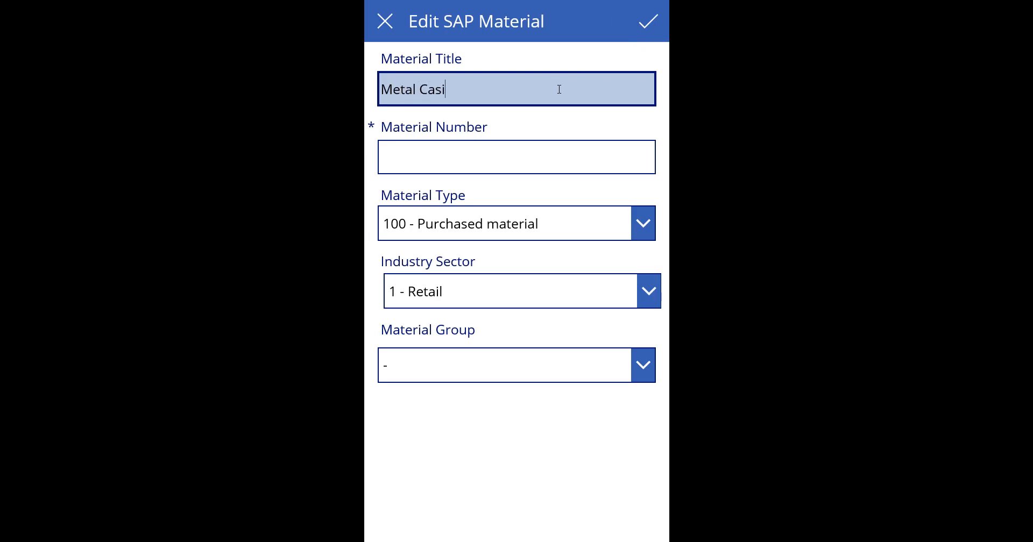
text(ng)
click(516, 156)
text(C)
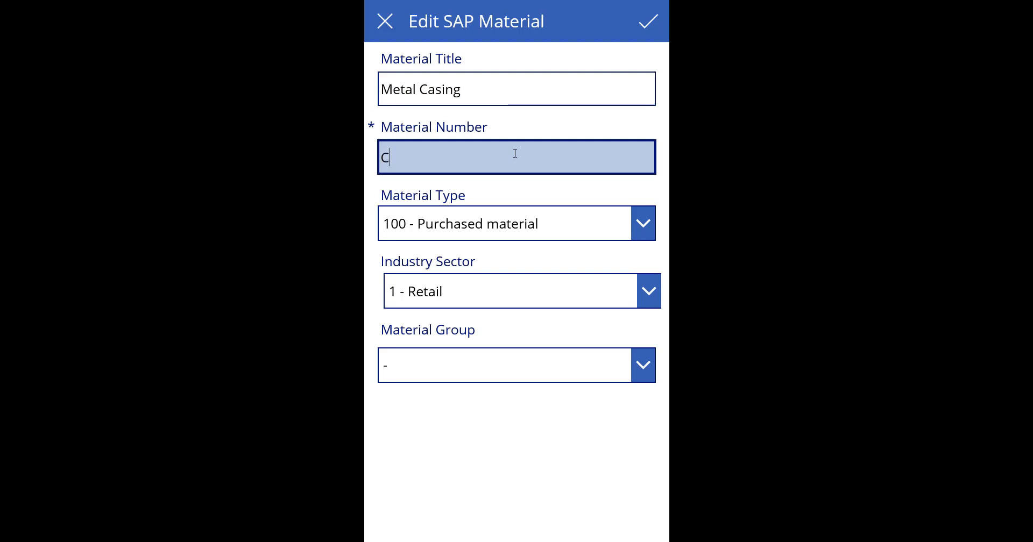
text(asing2)
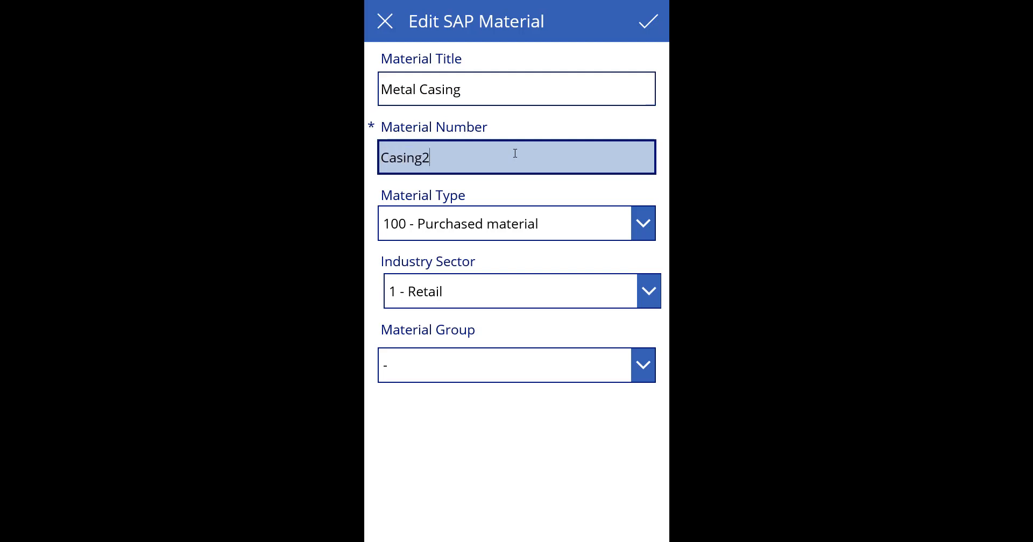
text(608)
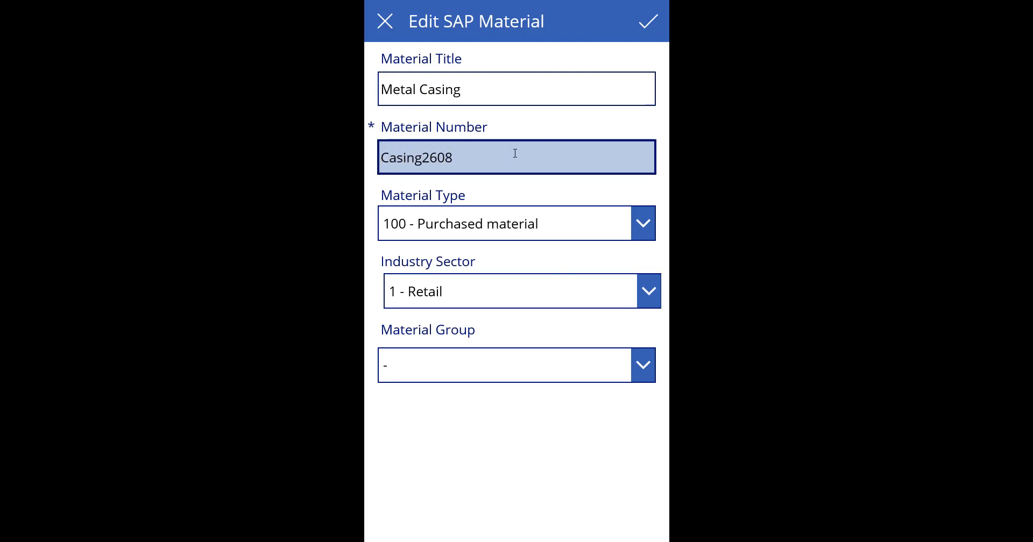
click(516, 224)
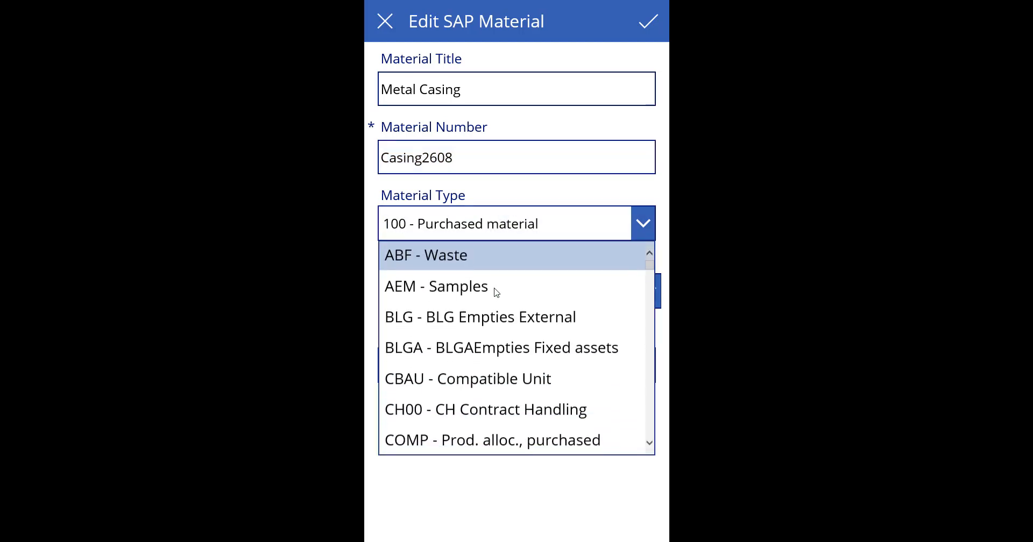
Step: Set type HALB Semi-finished product, sector M Mechanical Engineering and group 00101 Steels
scroll(down, 3)
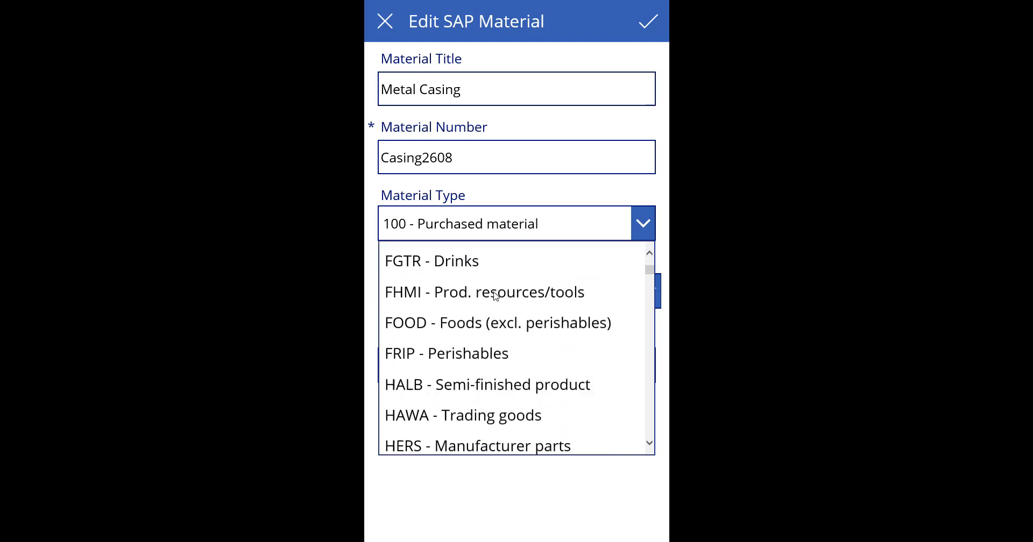
scroll(down, 3)
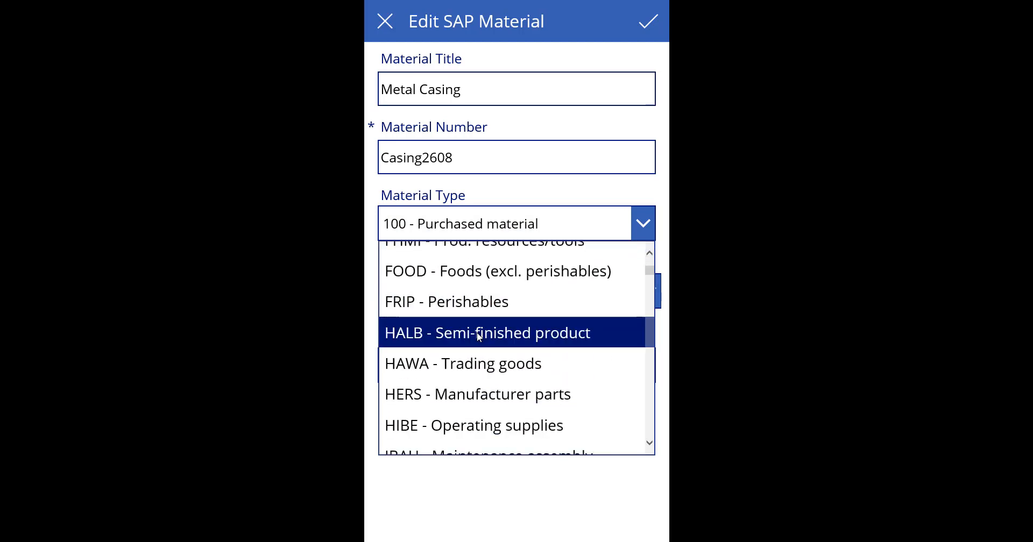
click(486, 332)
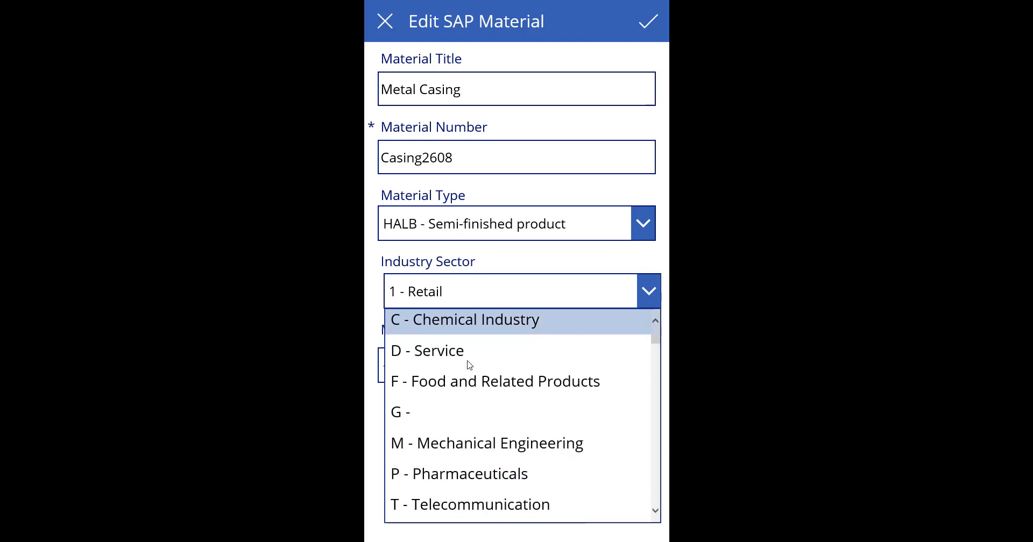
click(486, 444)
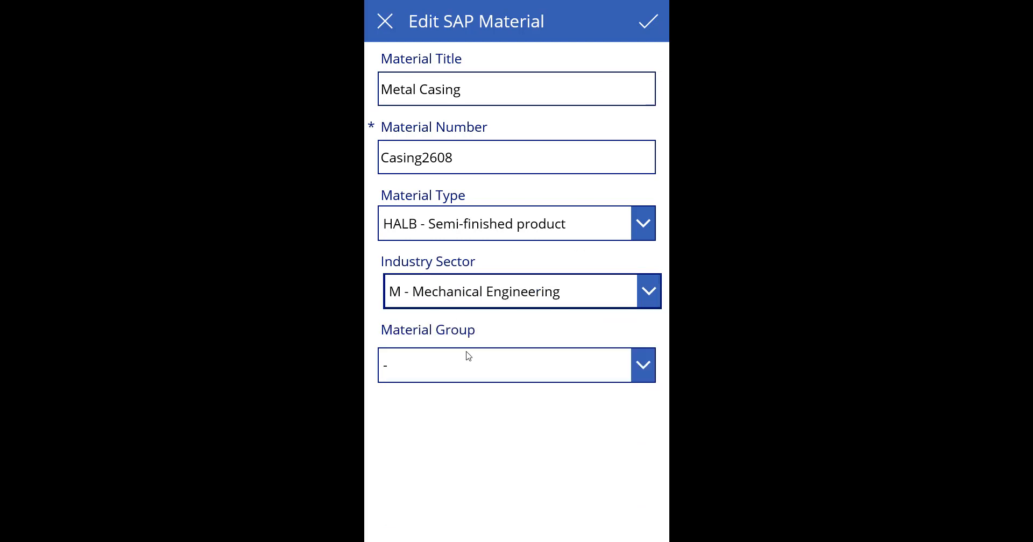
click(515, 365)
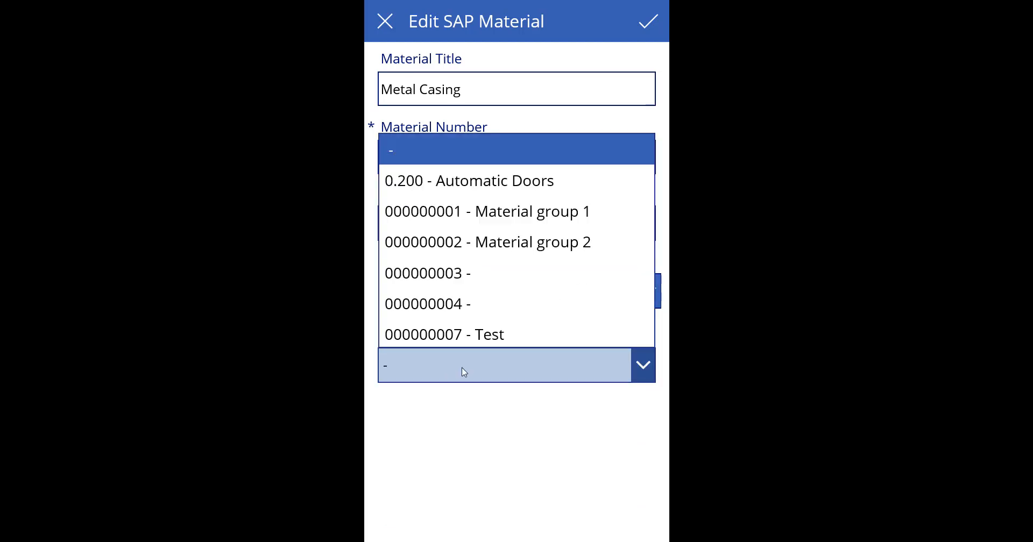
scroll(down, 3)
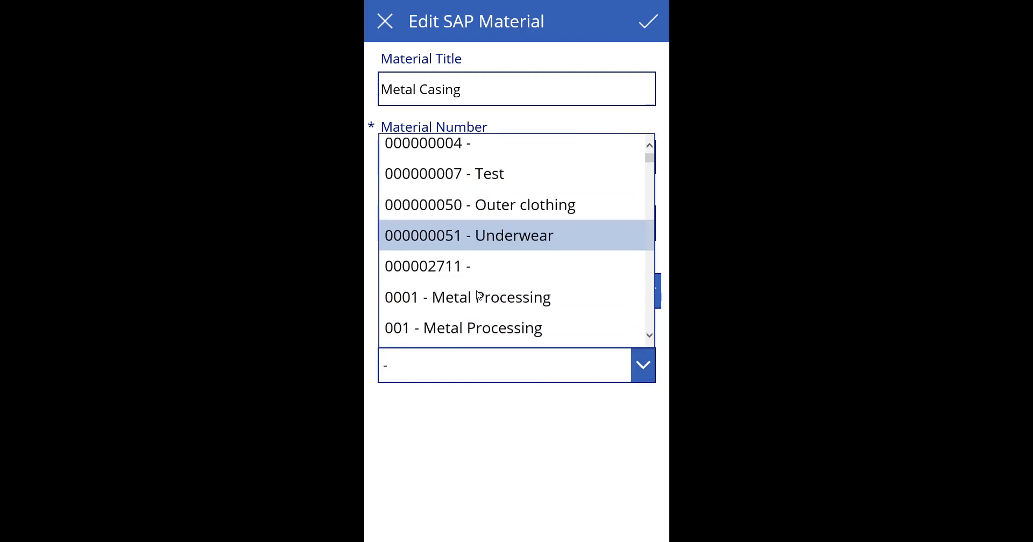
scroll(down, 3)
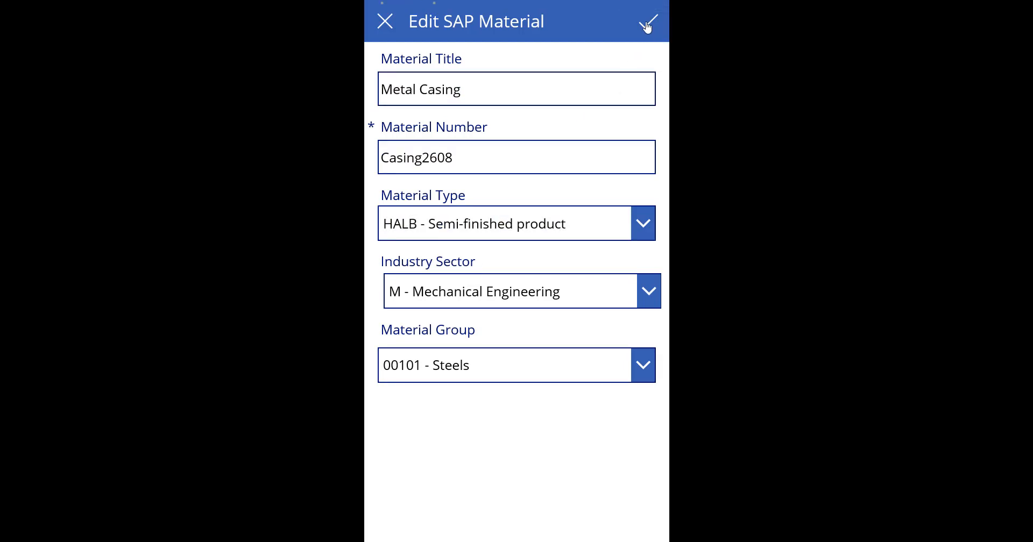
Step: Save the Metal Casing material, search the list for 'Metal', then enter the casing material in SAP GUI MM03
click(646, 21)
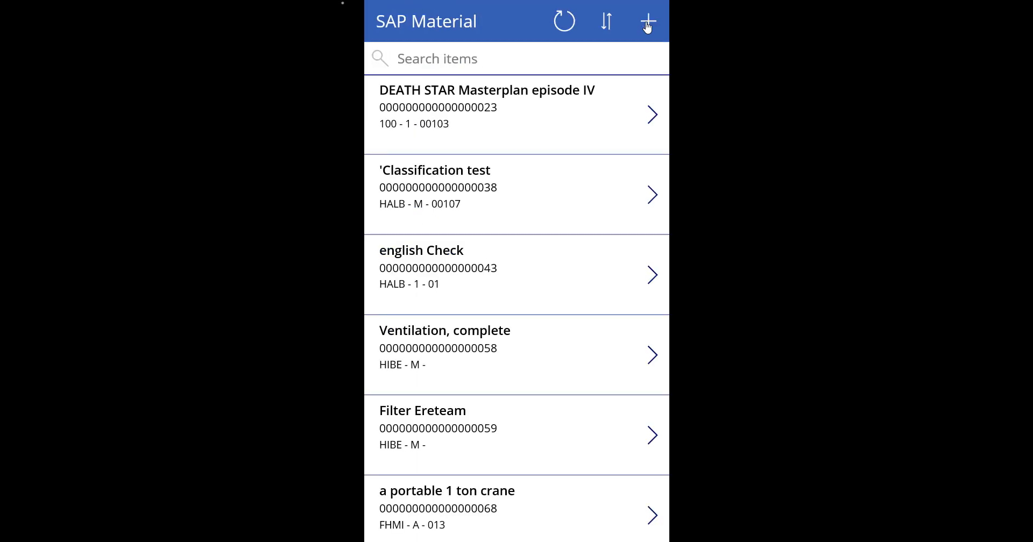
click(517, 59)
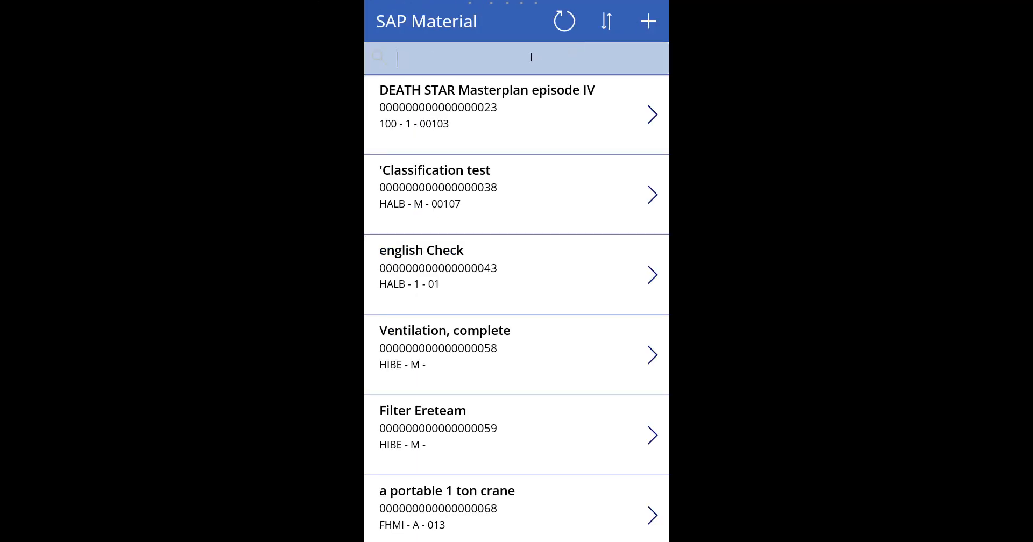
text(Meta)
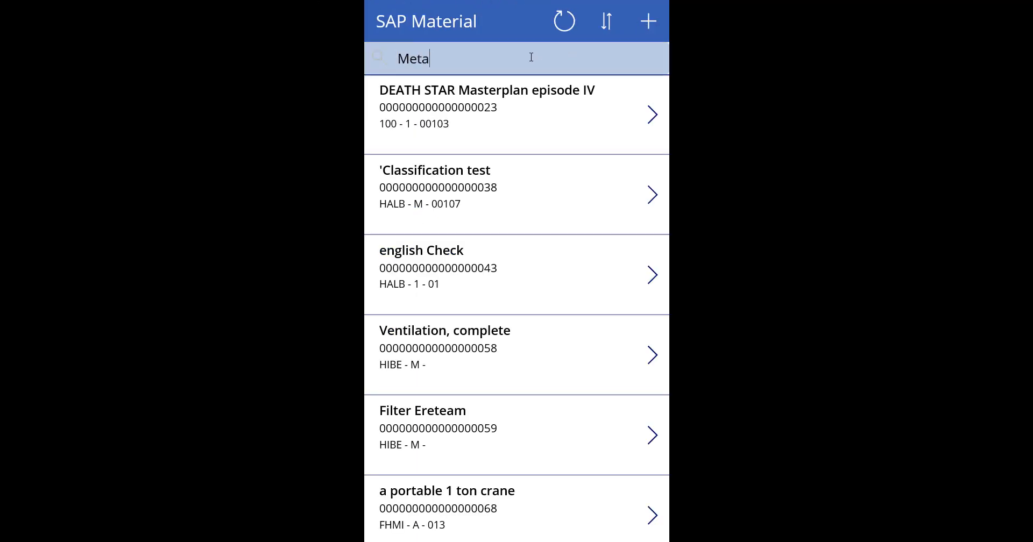
text(l)
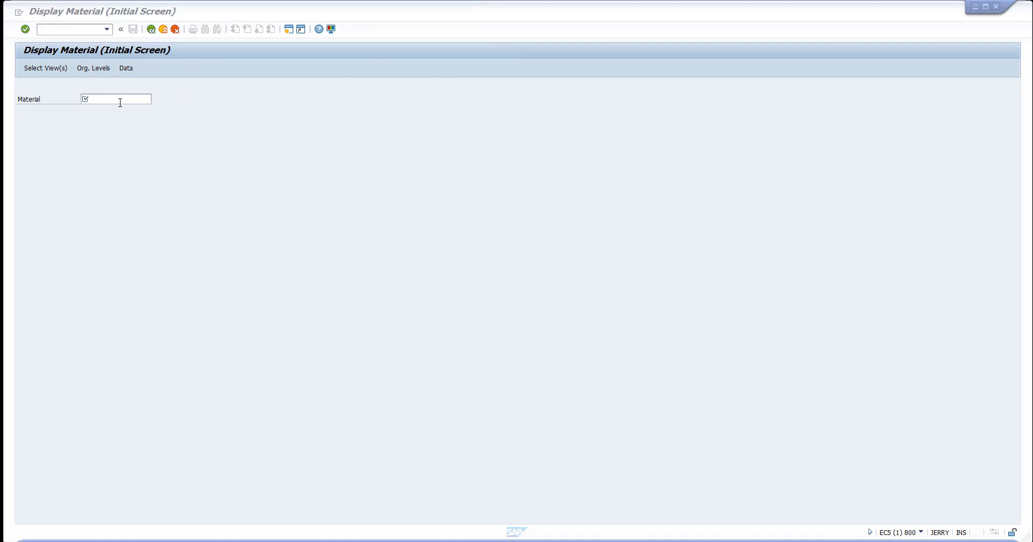
text(Caa)
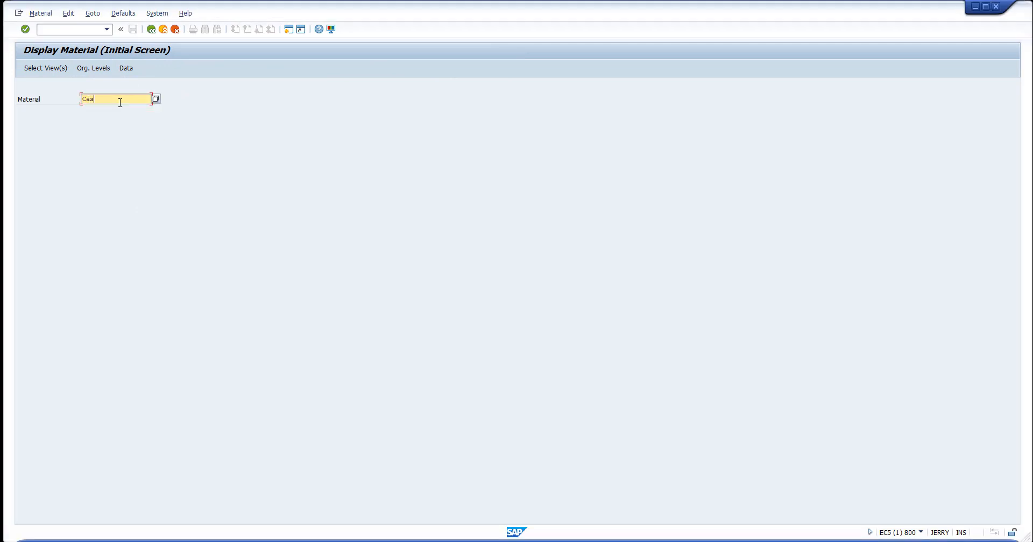